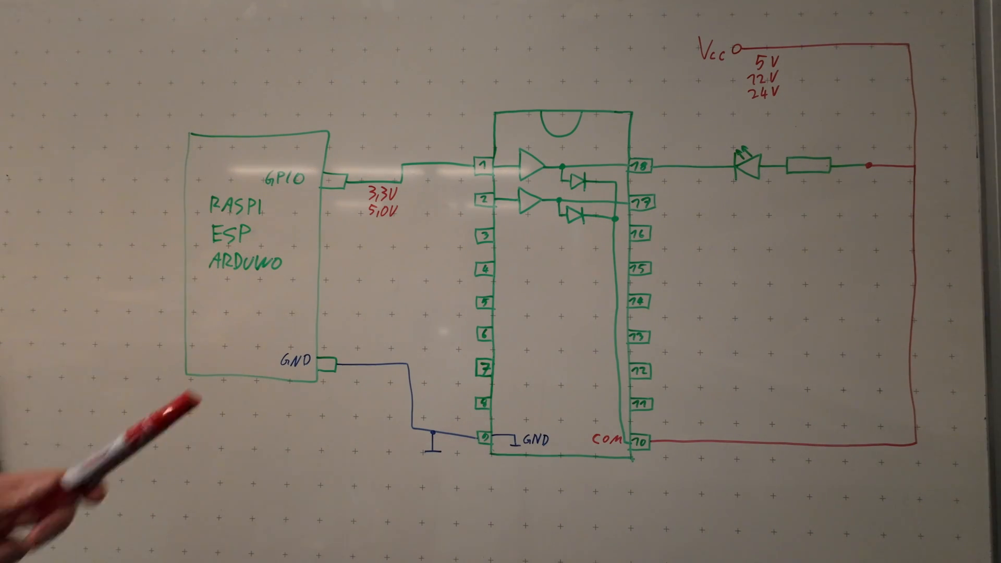
pyautogui.moveTo(95, 447)
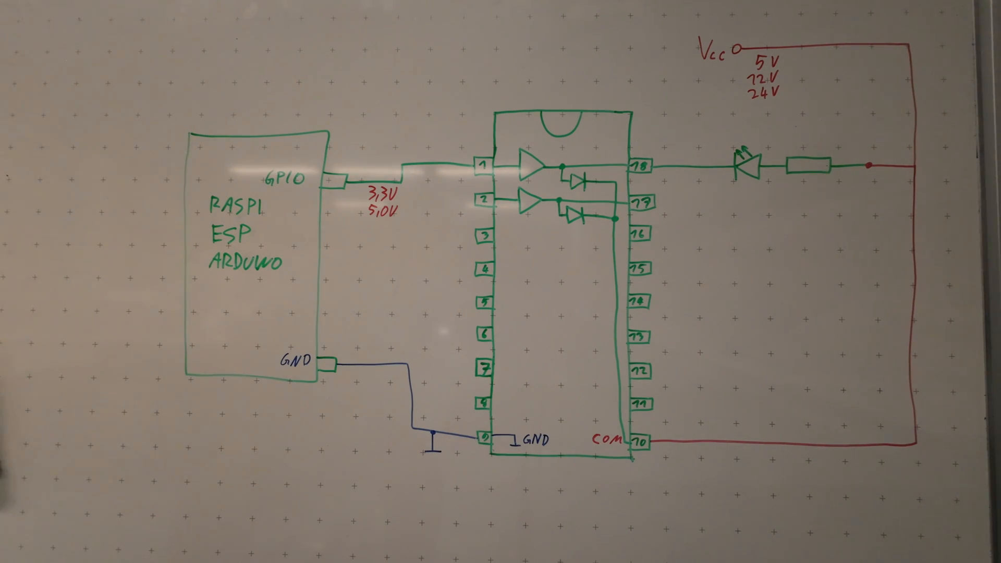